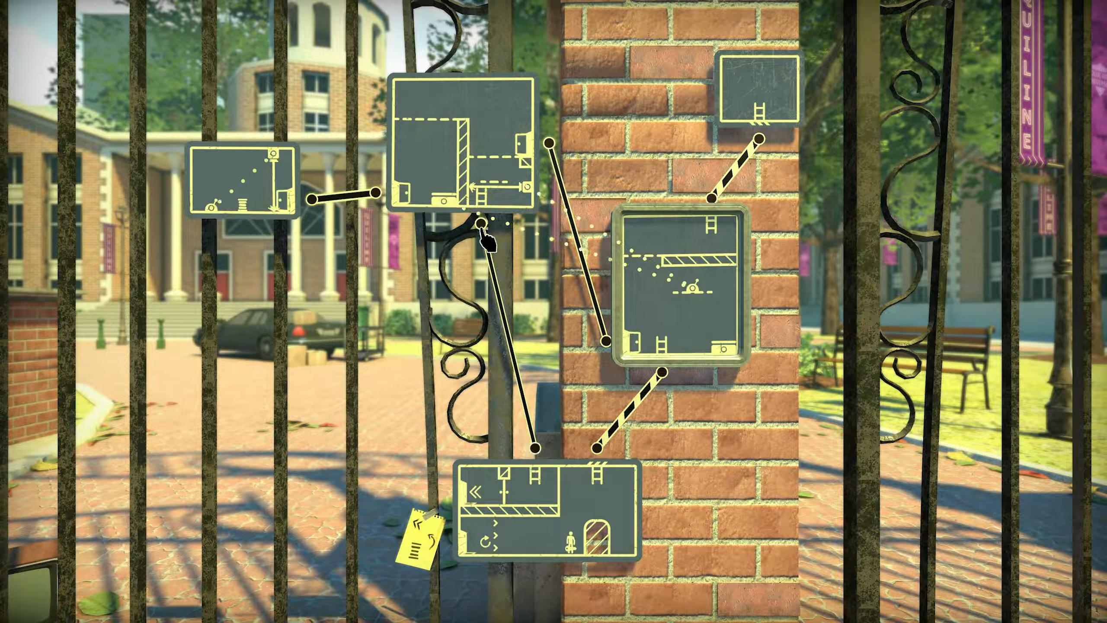
mouse_move(635, 346)
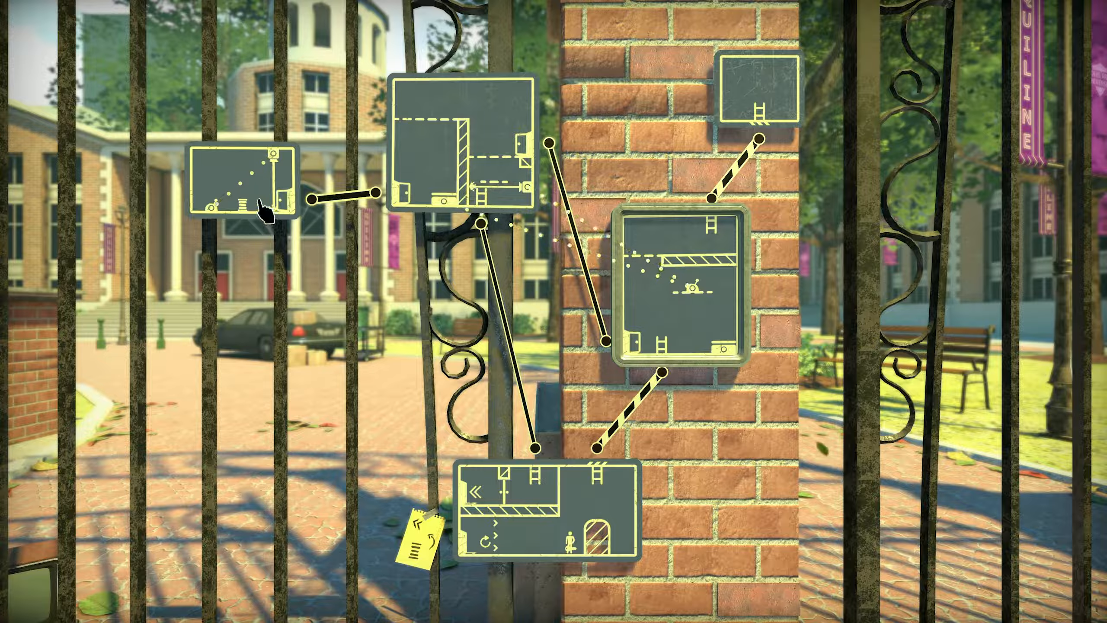
mouse_move(639, 336)
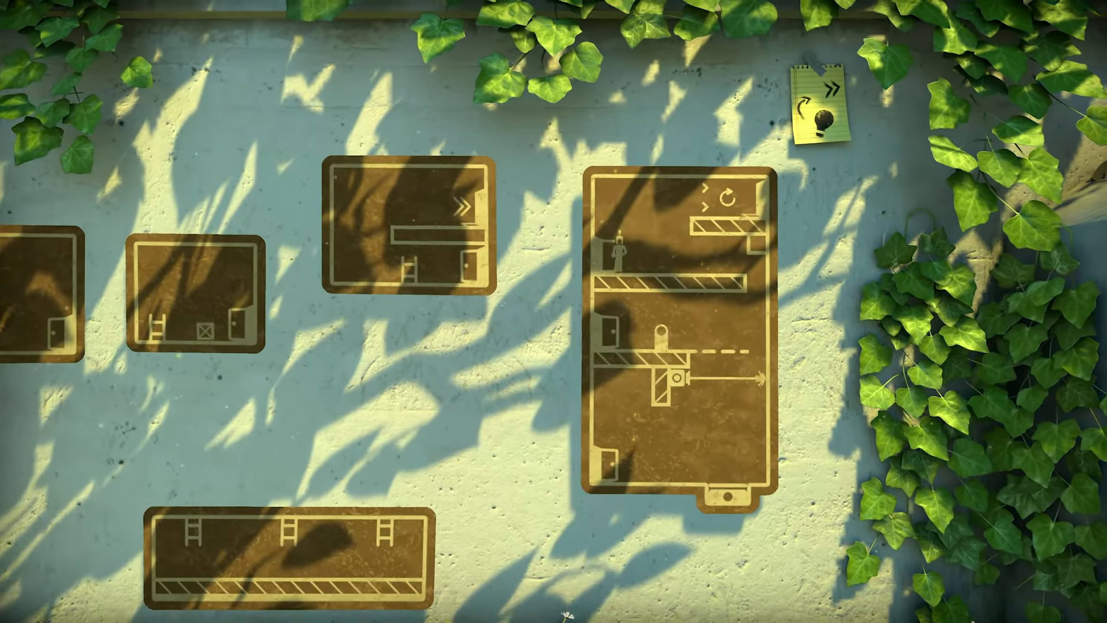
Shift the view down and right along the tall ivy-wall sign while guiding the figure and crate.
scroll("down", 3)
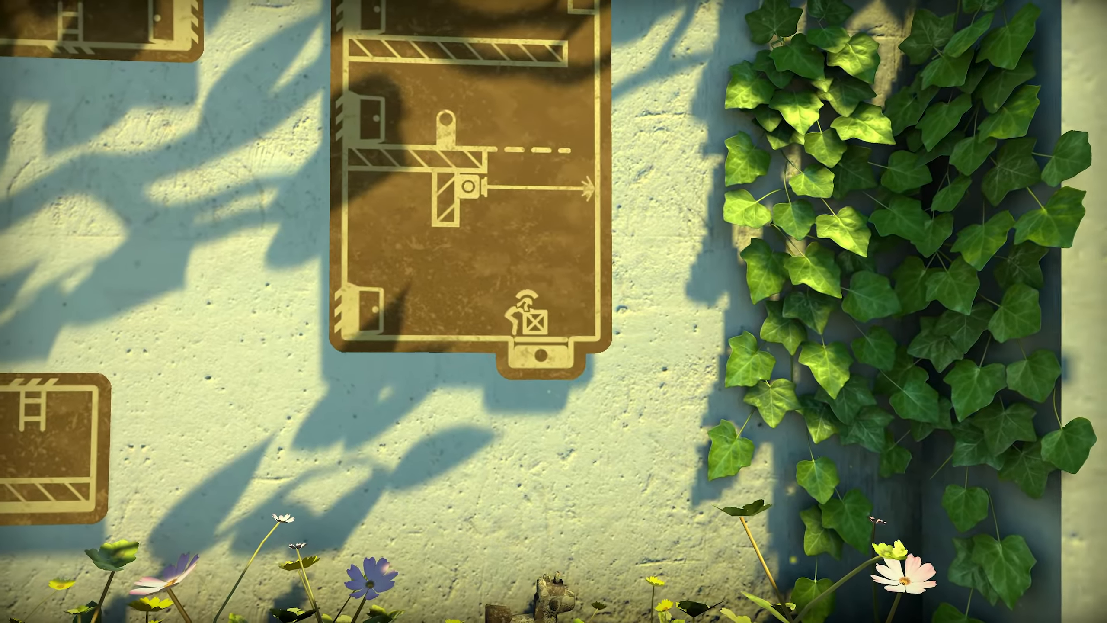
scroll("right", 3)
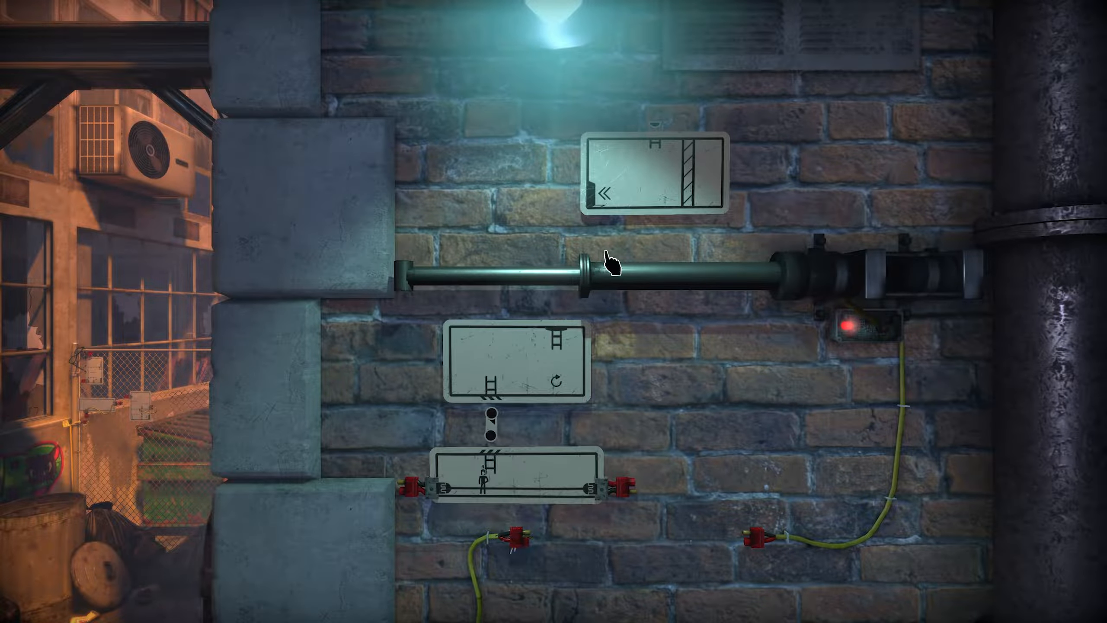
Switch off the red-lit wall box under the pipe to cut power to the wired signs.
left_click(865, 325)
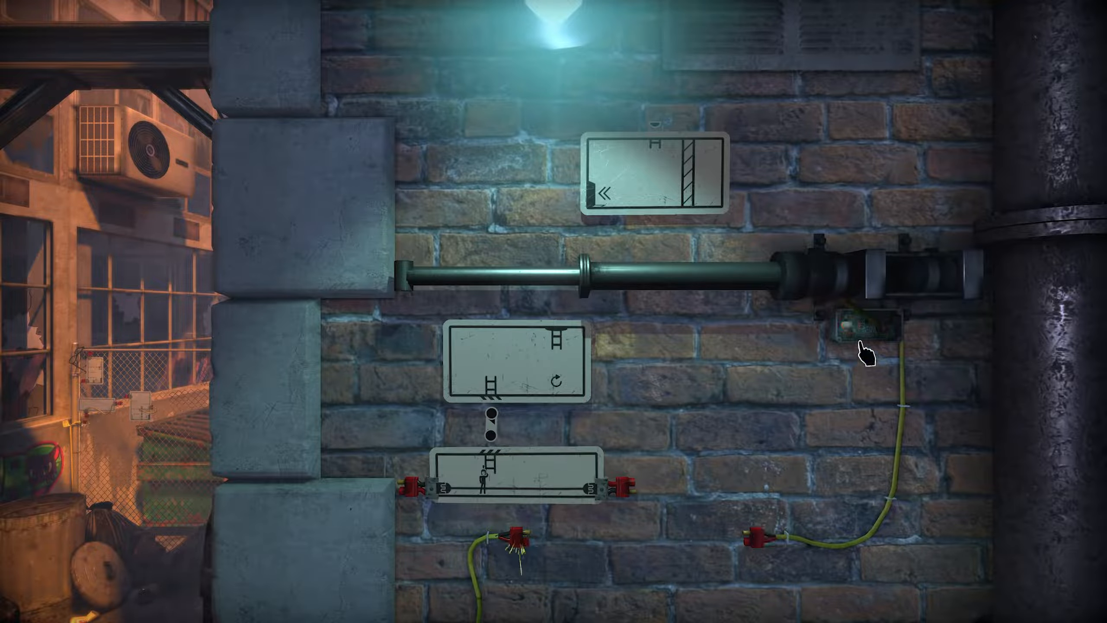
left_click(865, 332)
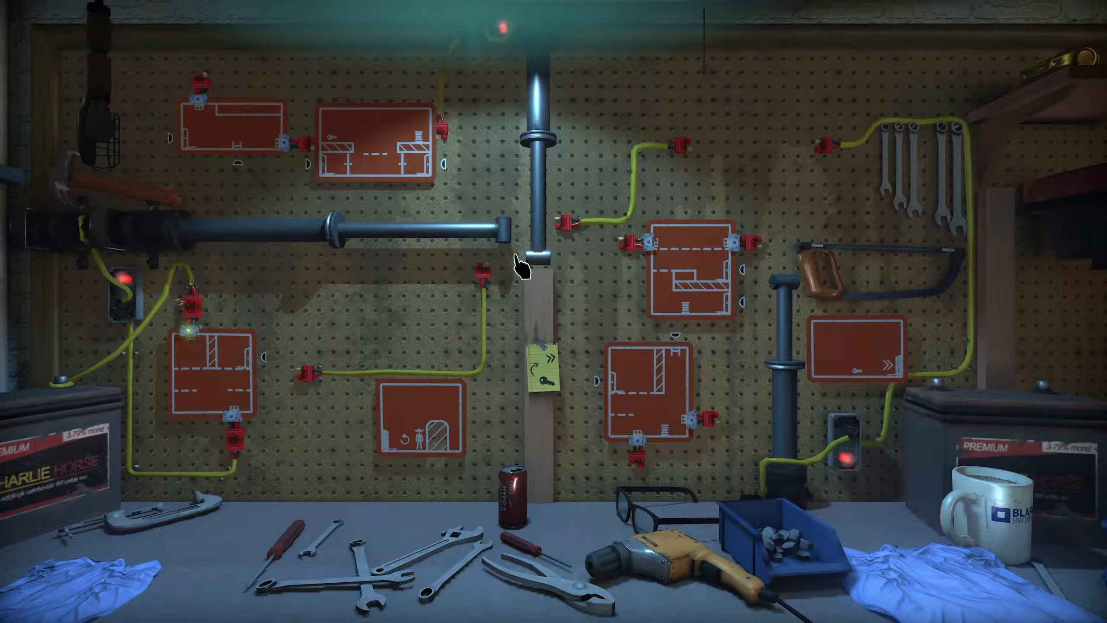
mouse_move(232, 145)
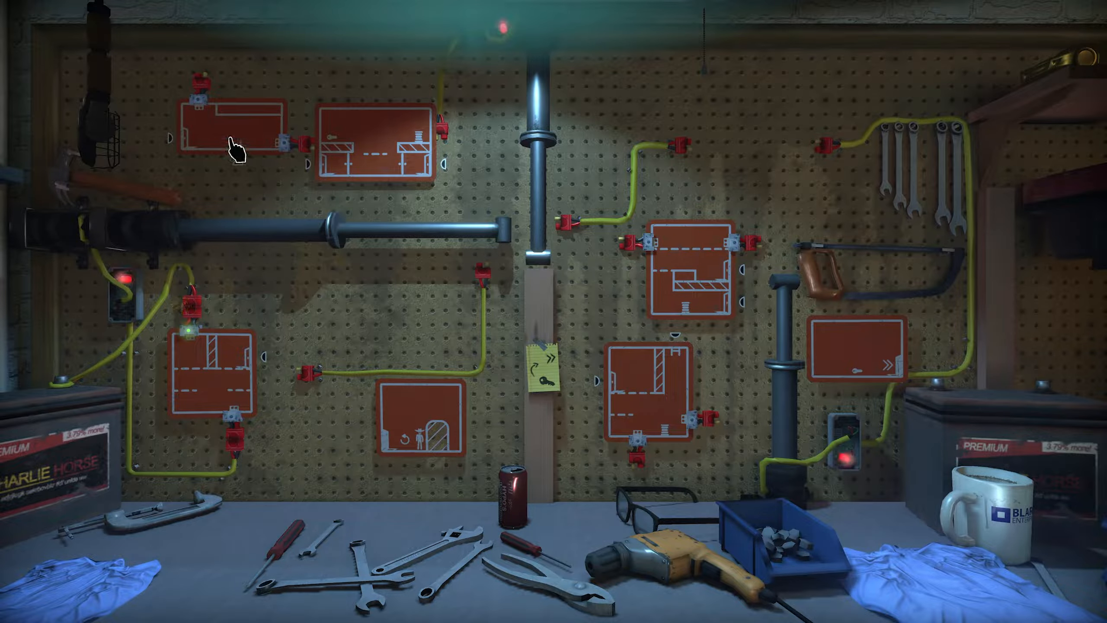
mouse_move(502, 244)
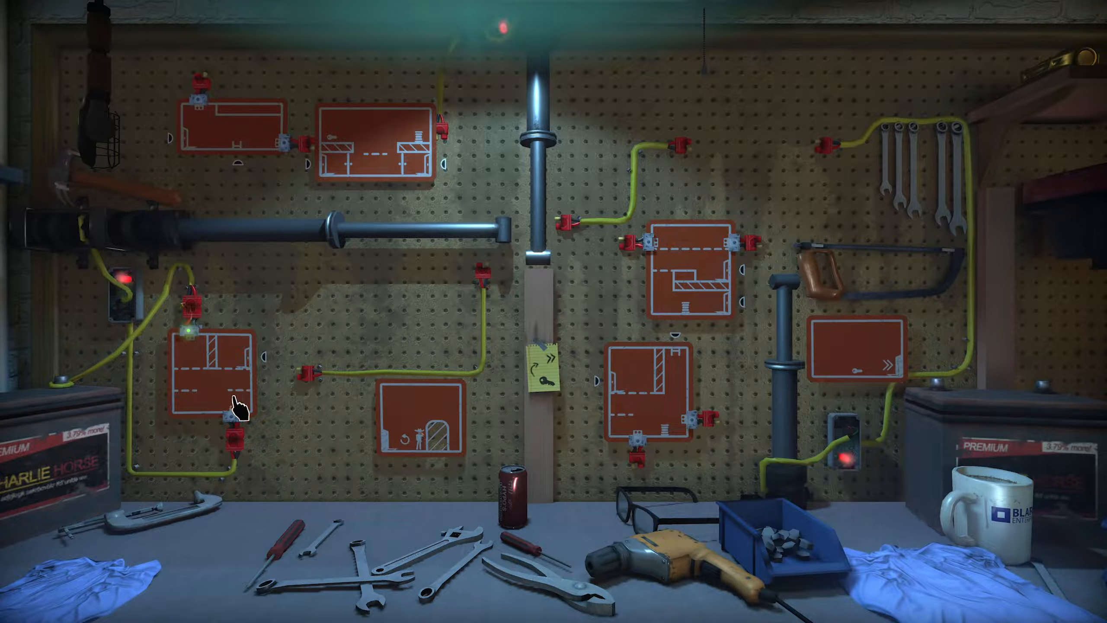
mouse_move(81, 396)
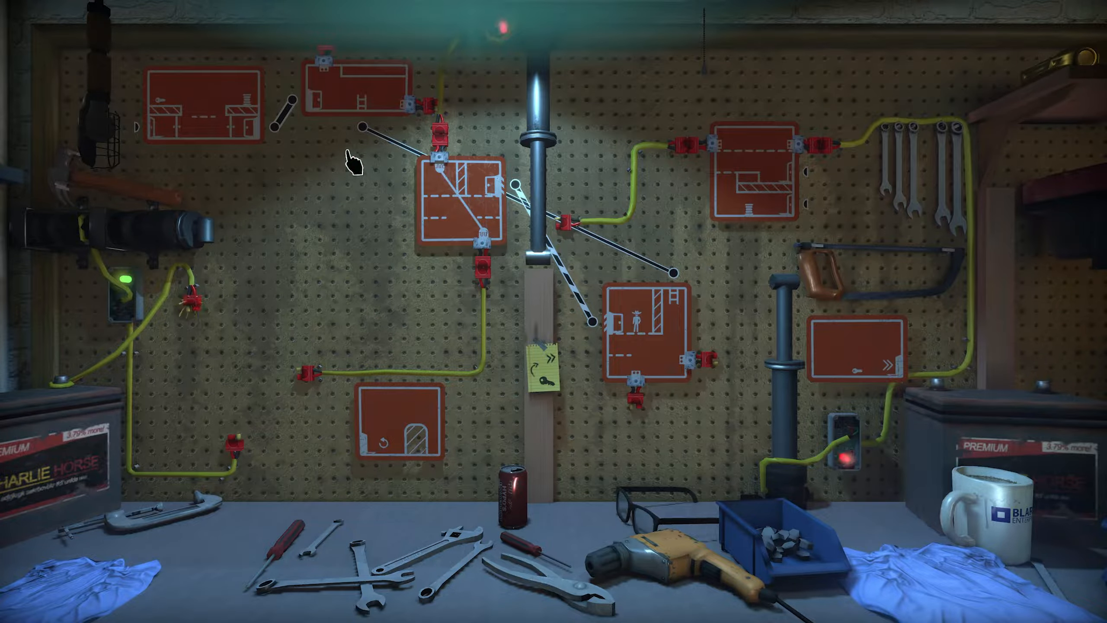
mouse_move(682, 286)
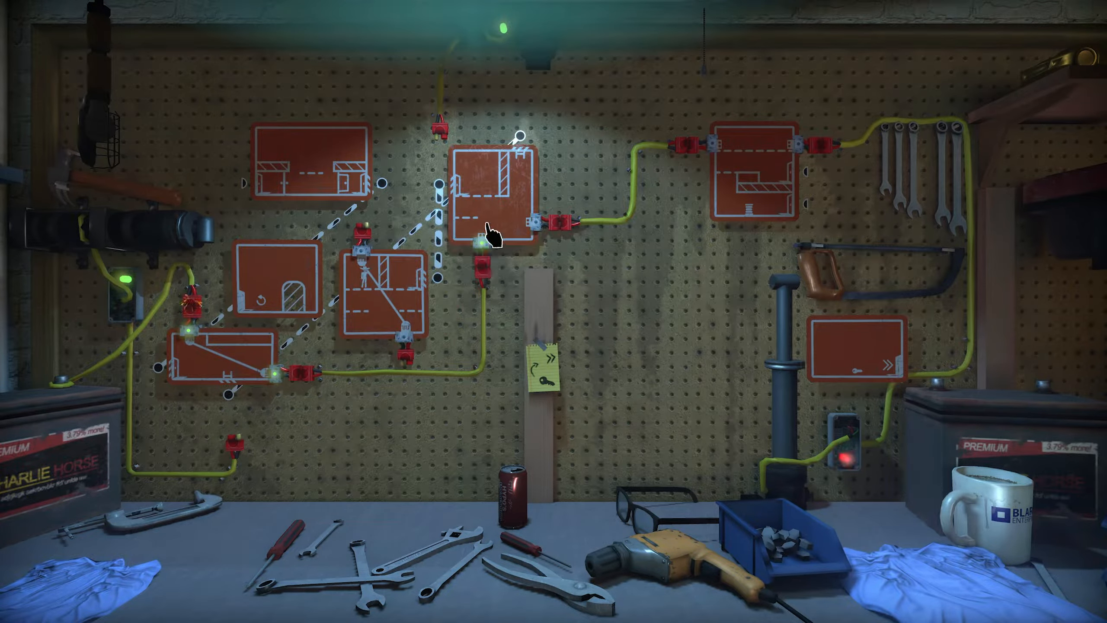
mouse_move(375, 320)
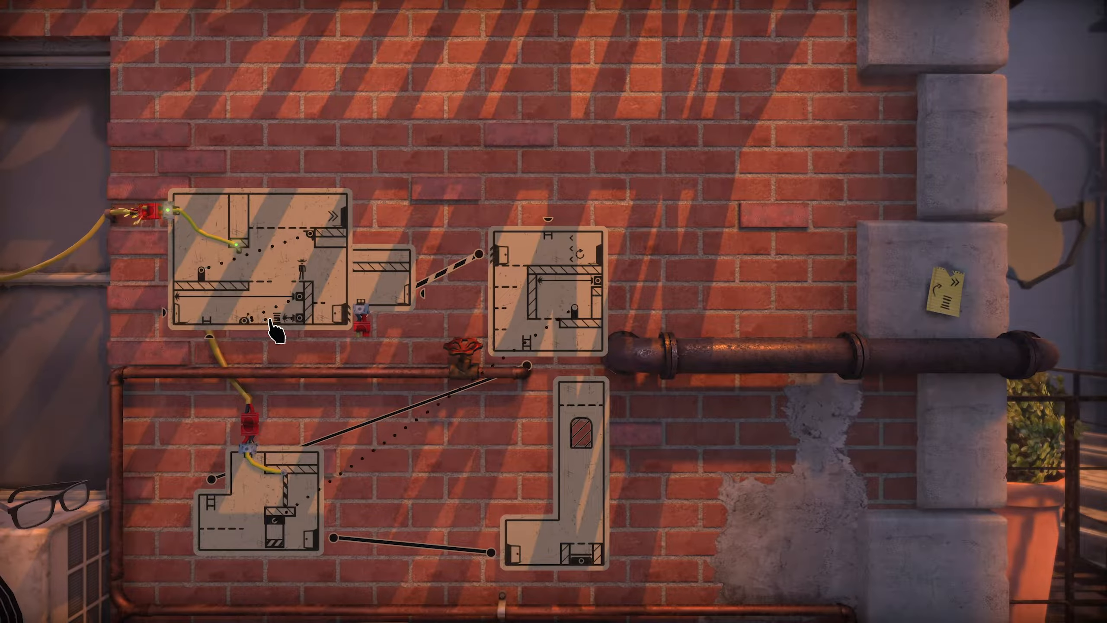
mouse_move(406, 434)
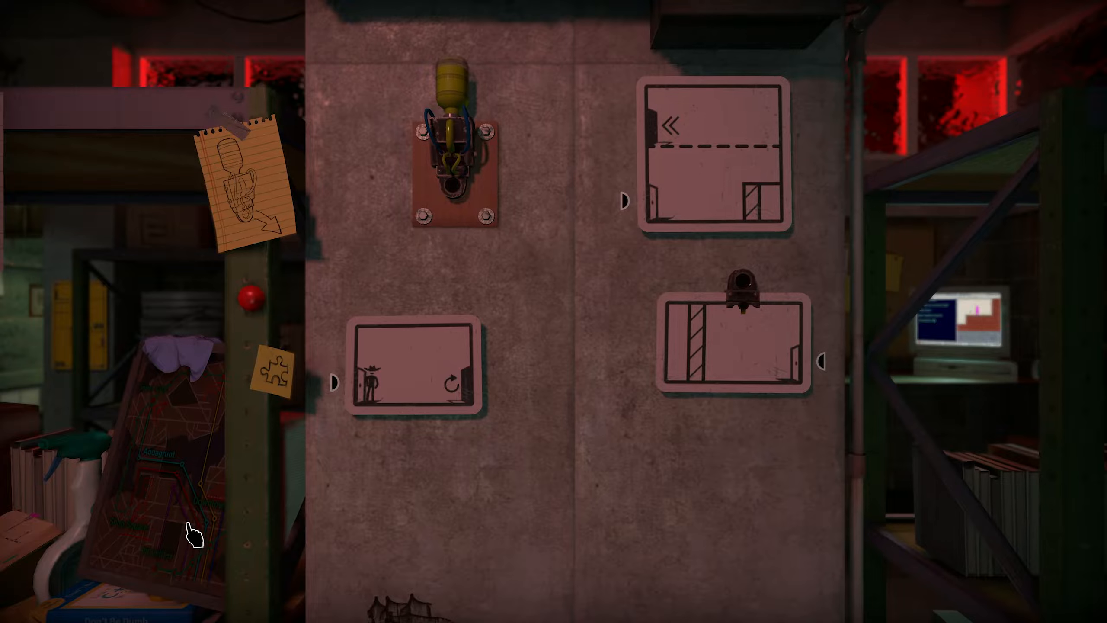
mouse_move(897, 382)
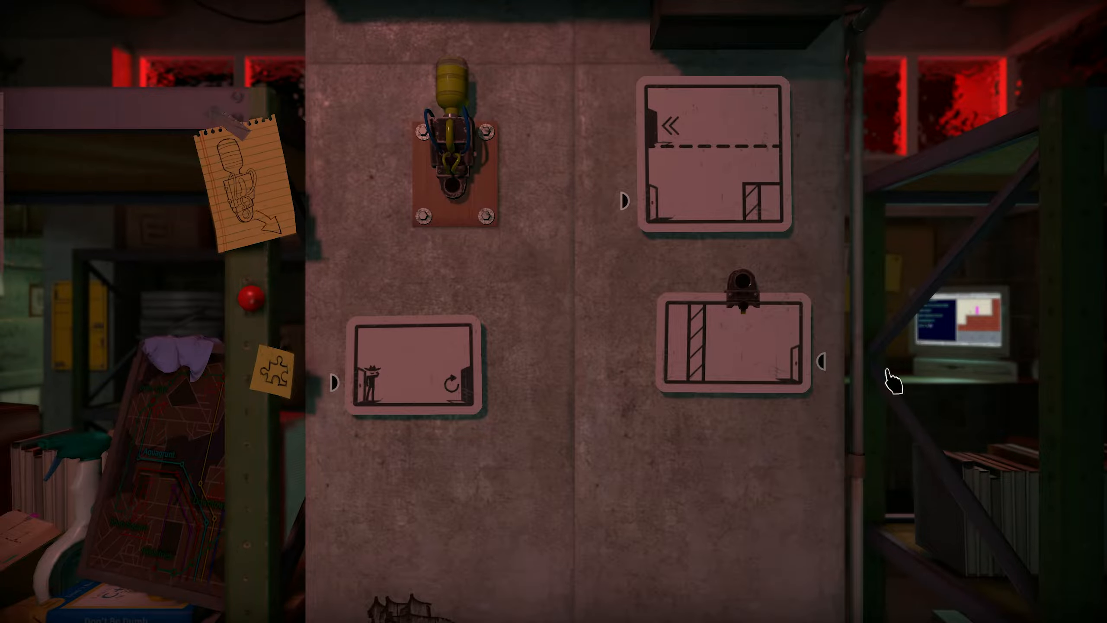
mouse_move(855, 166)
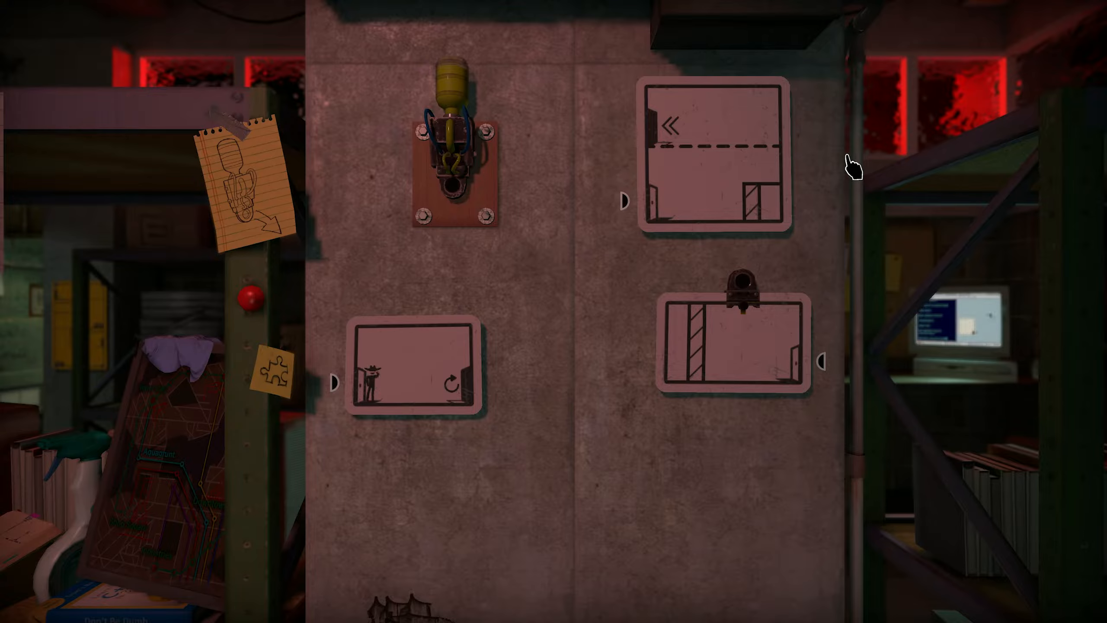
mouse_move(442, 148)
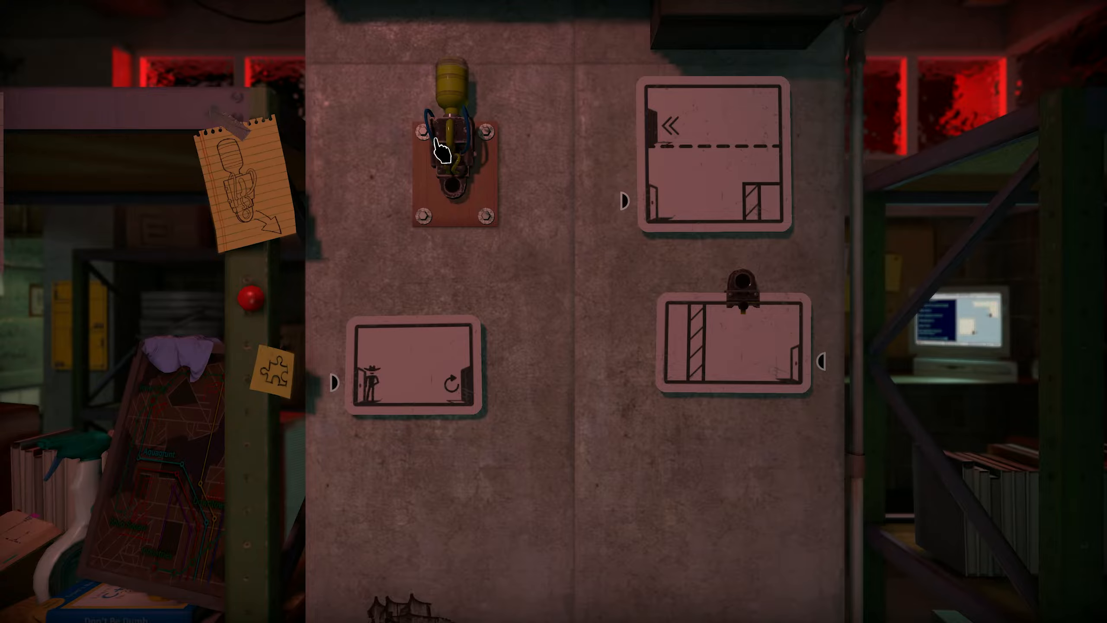